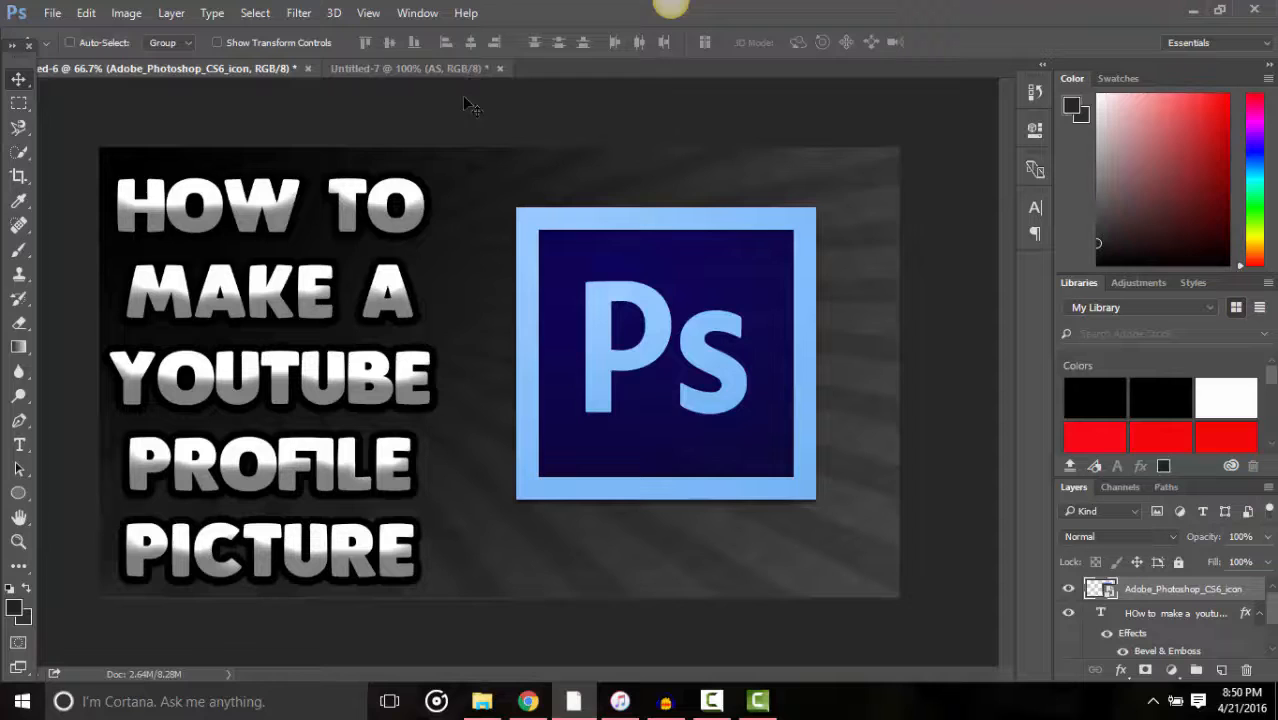
pyautogui.moveTo(961, 262)
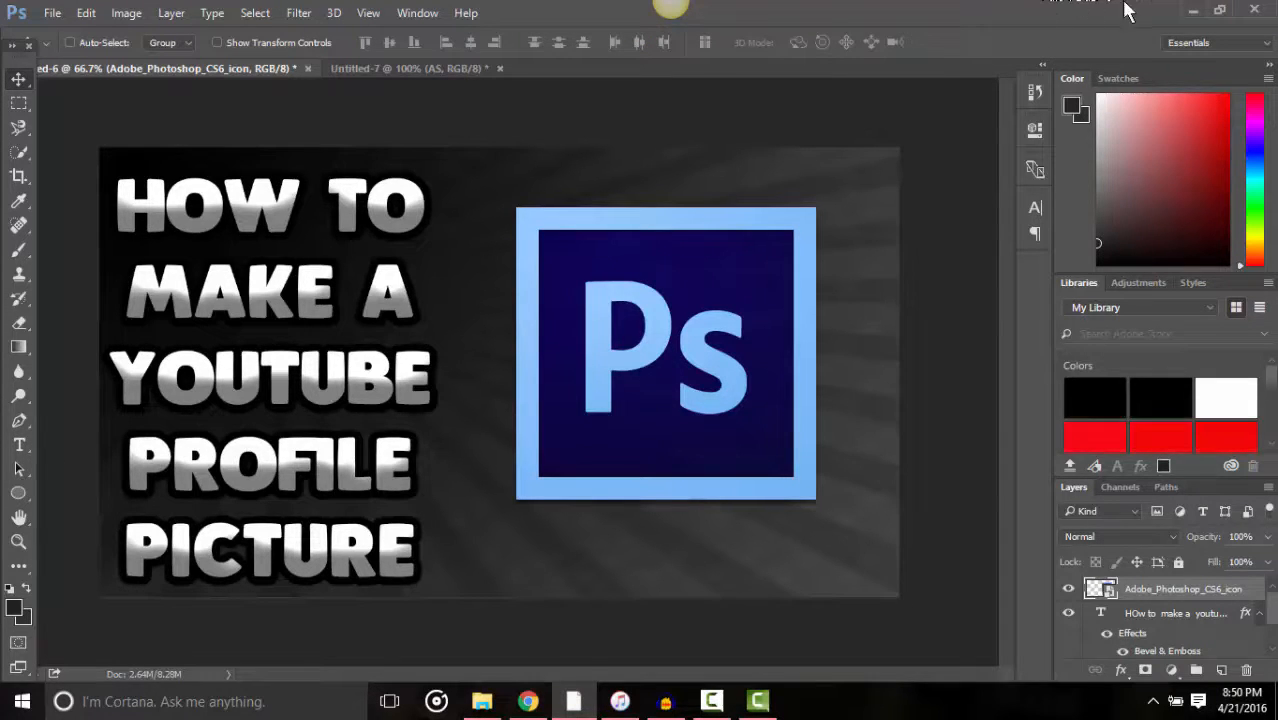
# Create a new 500 x 500 pixel document with transparent background contents
pyautogui.click(53, 13)
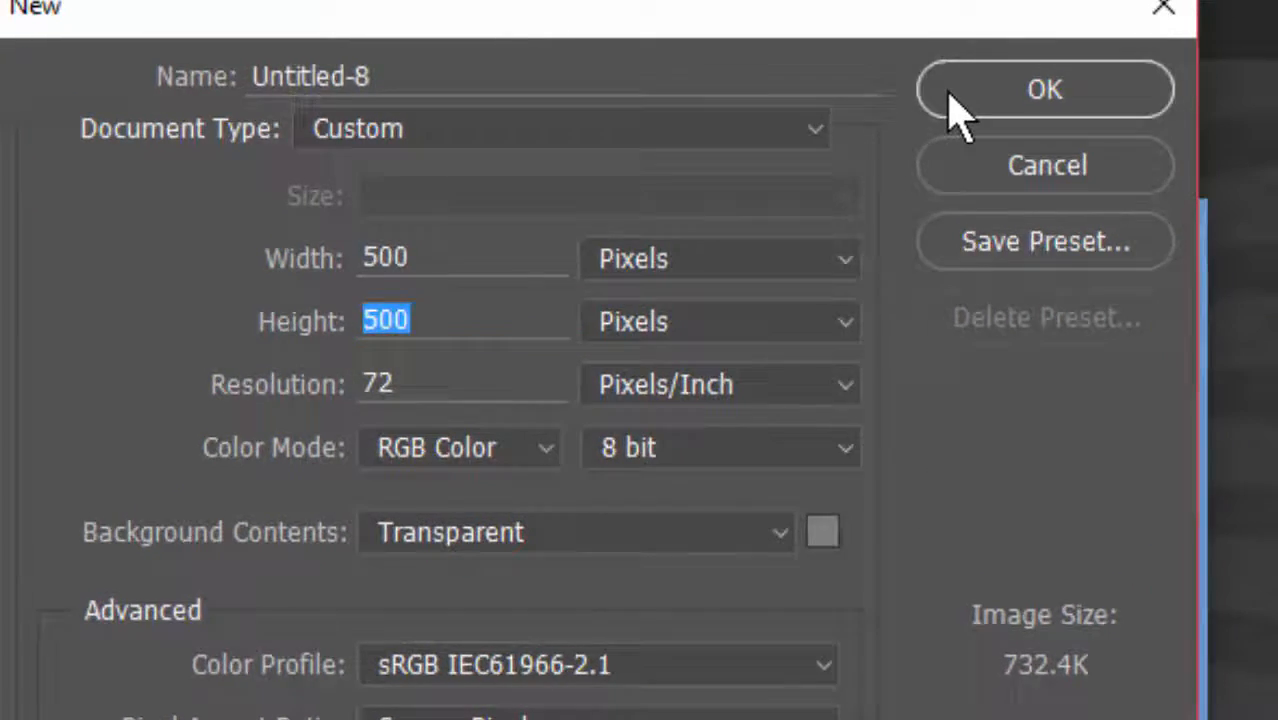
pyautogui.click(1044, 90)
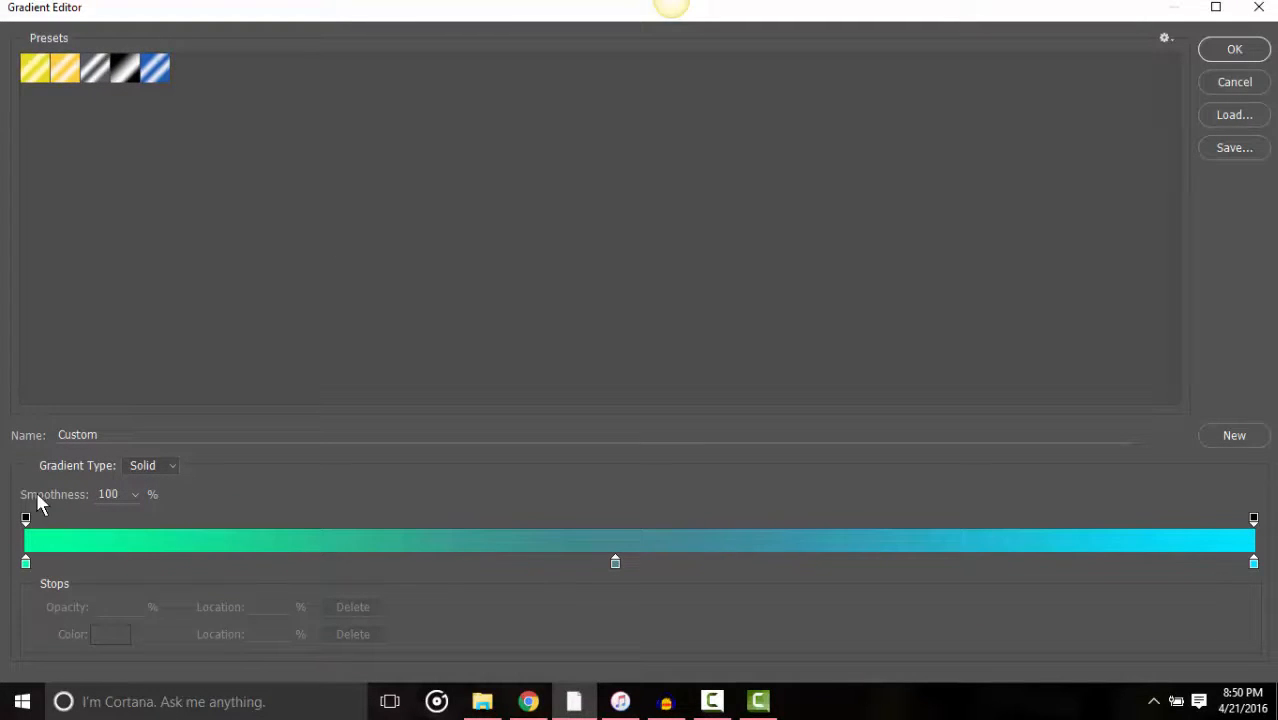
# Recolour the gradient's left stop to bright blue #0090ff and accept the blue-to-cyan gradient
pyautogui.click(25, 562)
pyautogui.write('0090ff')
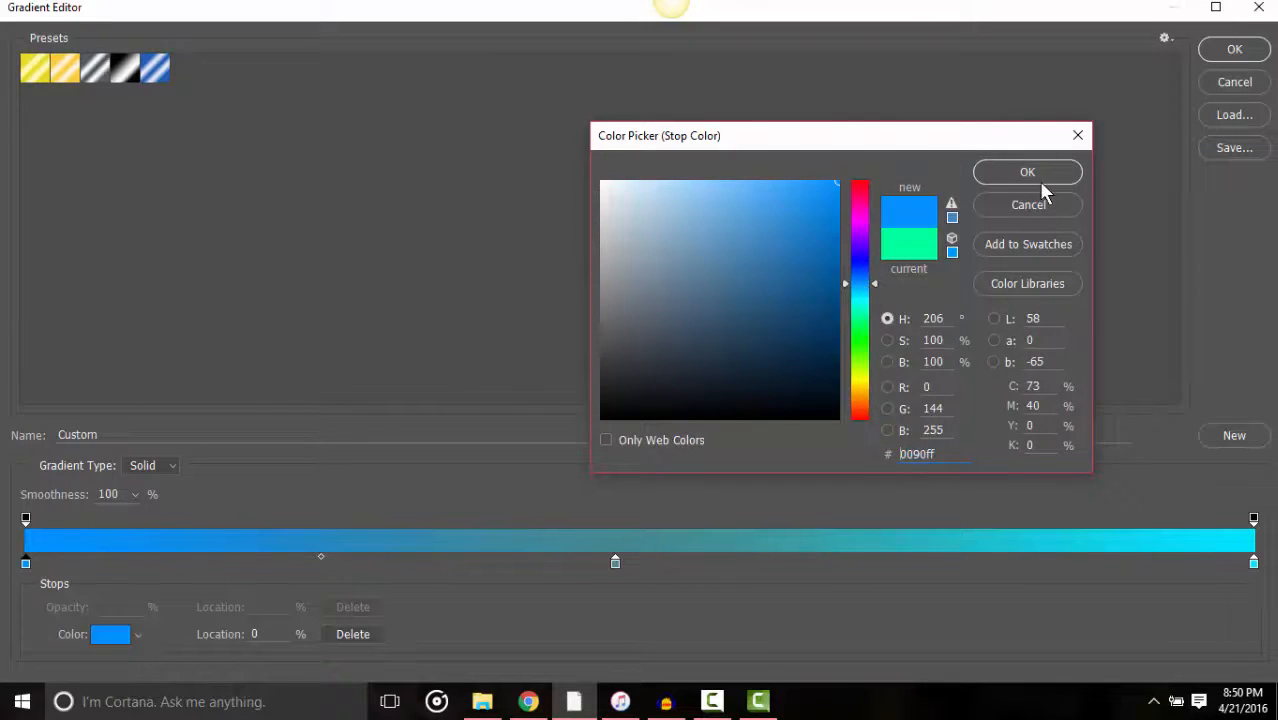
pyautogui.click(1027, 171)
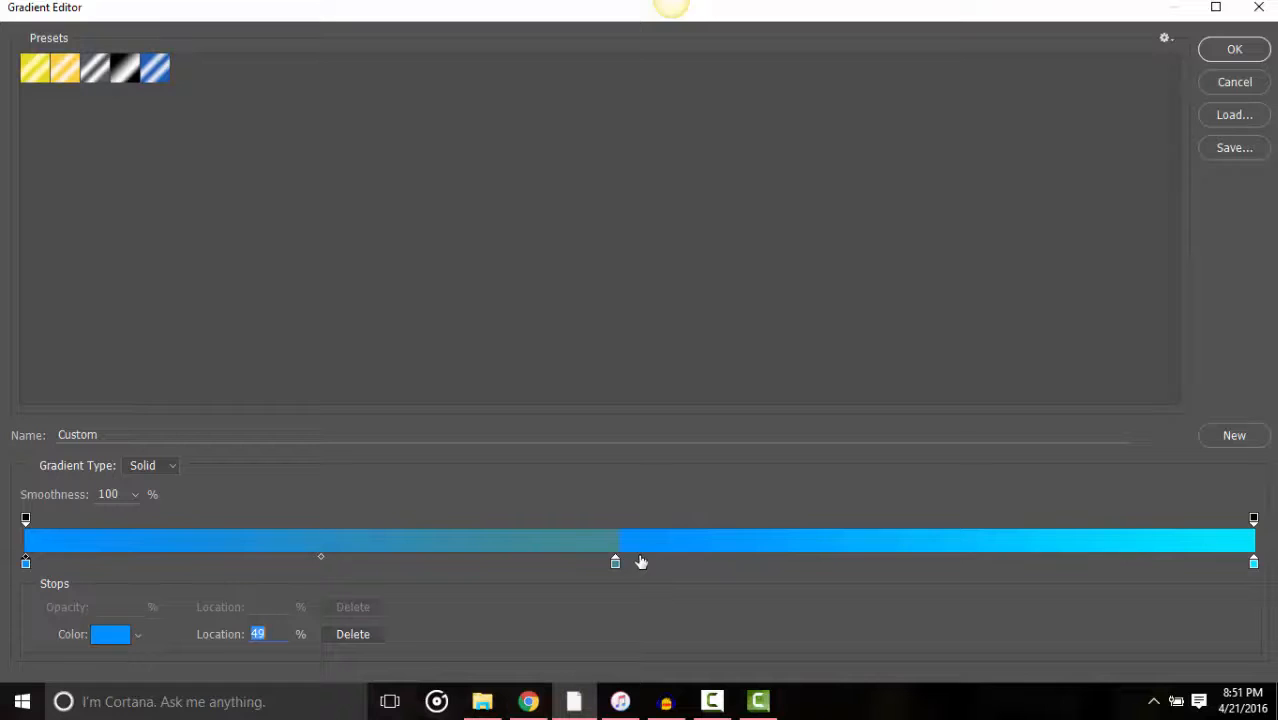
pyautogui.click(1233, 48)
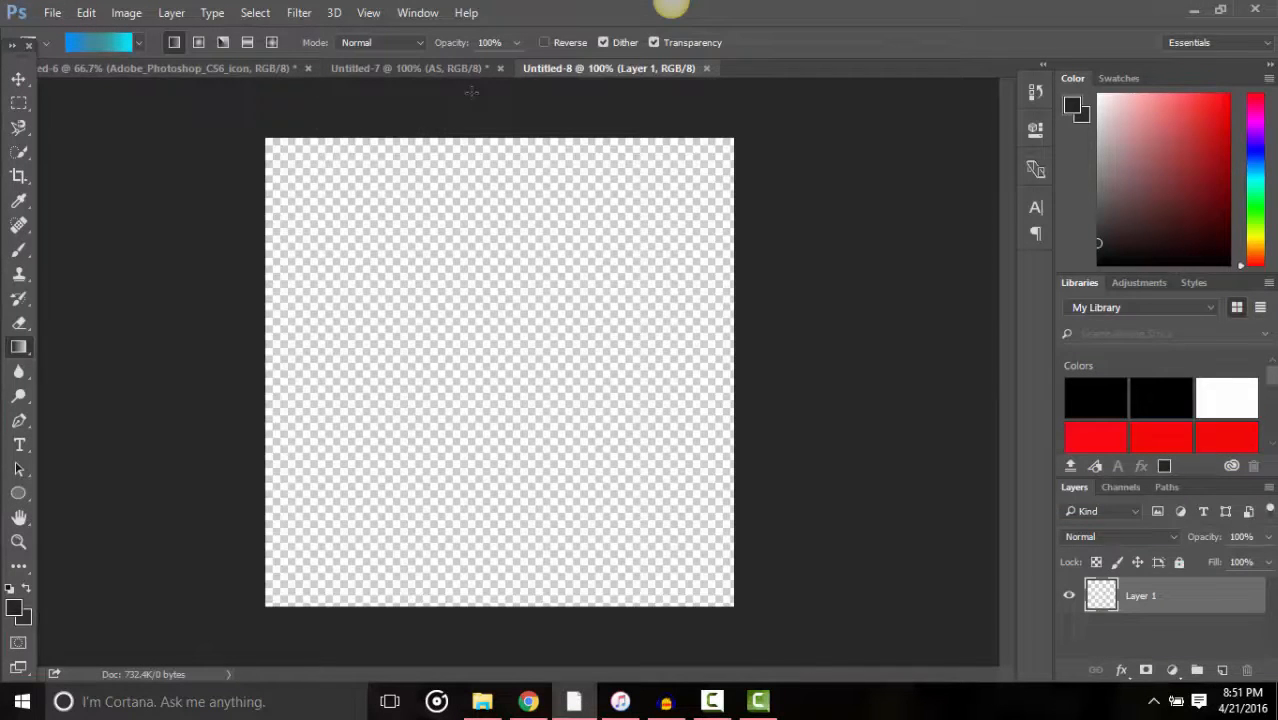
# Drag the blue-to-cyan gradient vertically from the top of the canvas to the bottom
pyautogui.moveTo(503, 90); pyautogui.dragTo(537, 665)
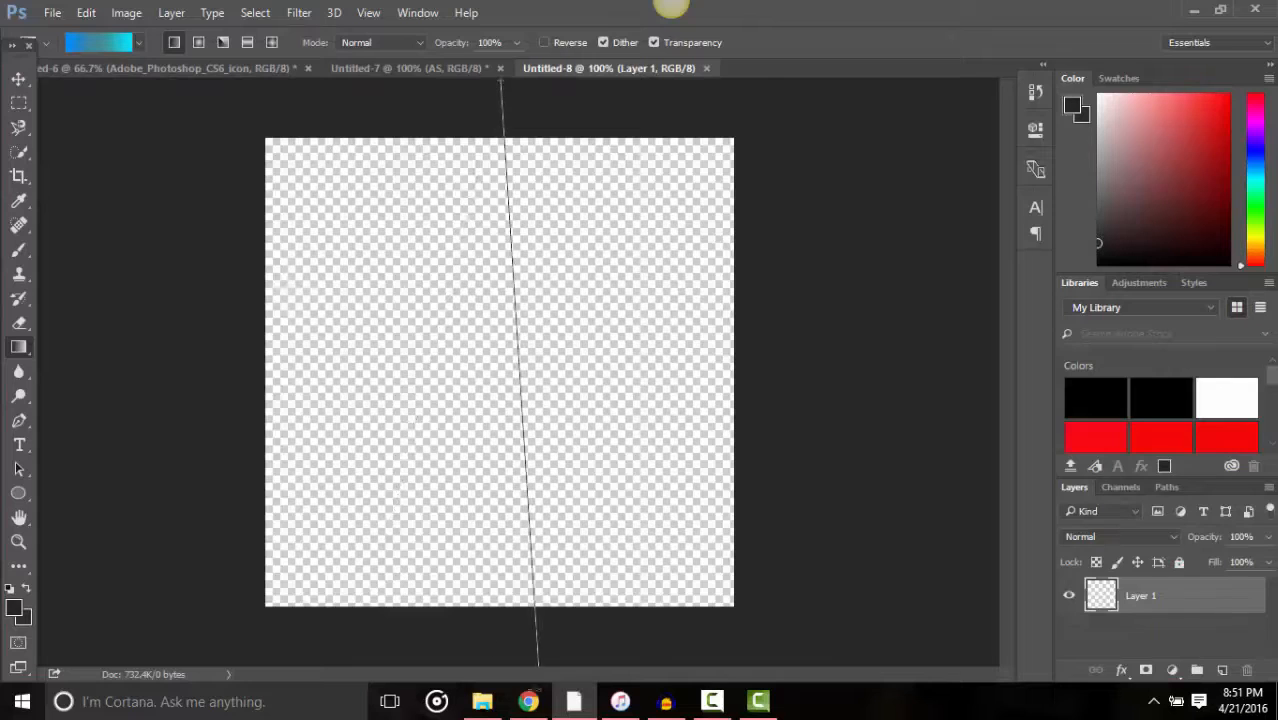
pyautogui.moveTo(528, 701)
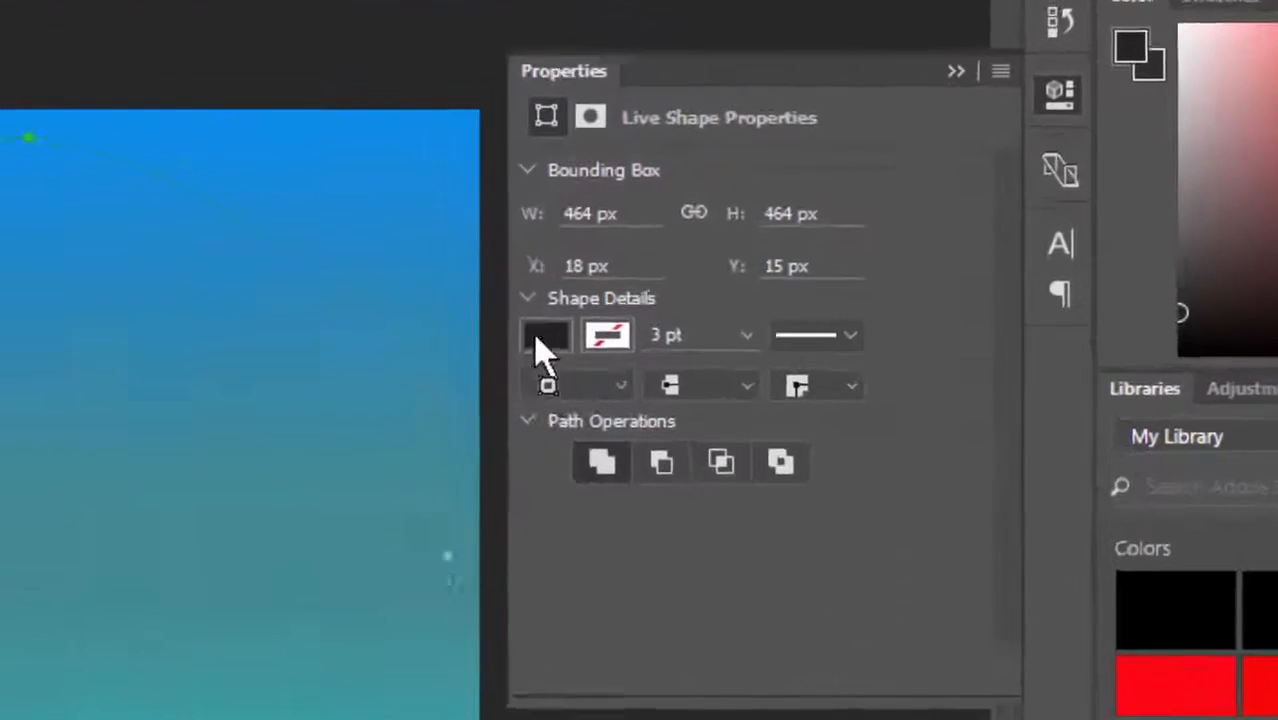
# Set the 464 px circle's fill to No Color, leaving only a white outline
pyautogui.click(544, 335)
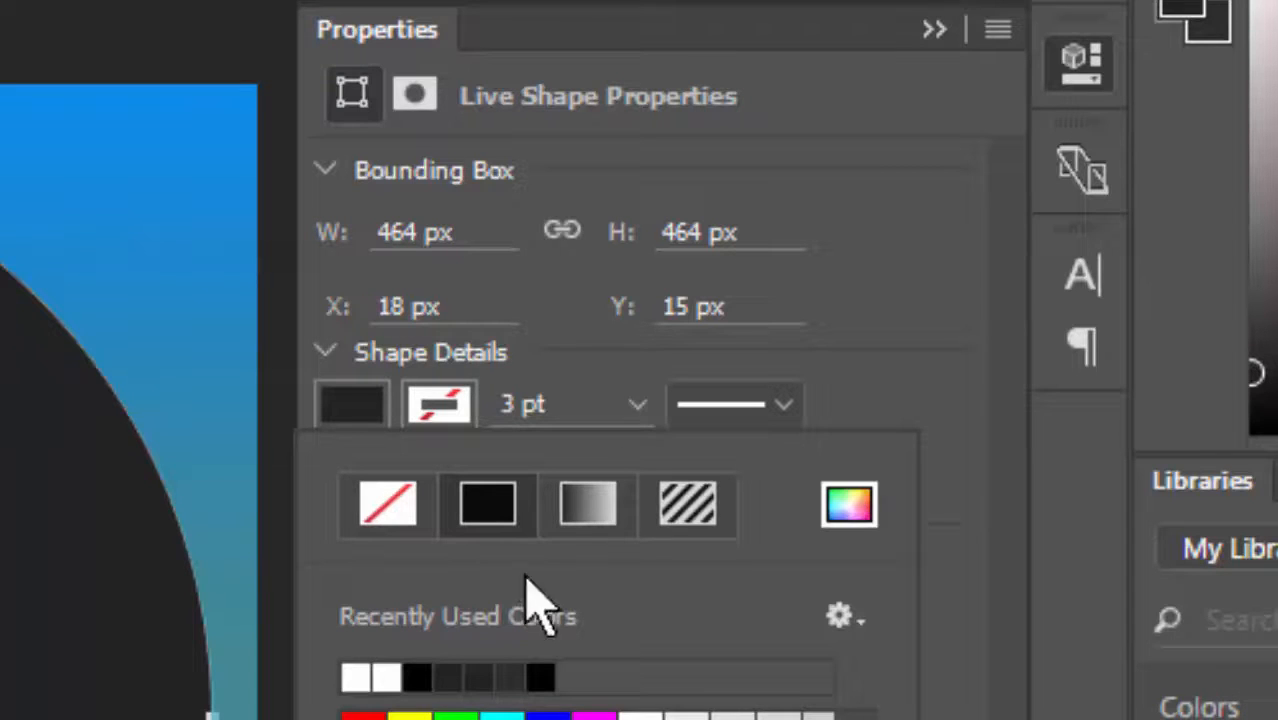
pyautogui.moveTo(445, 580)
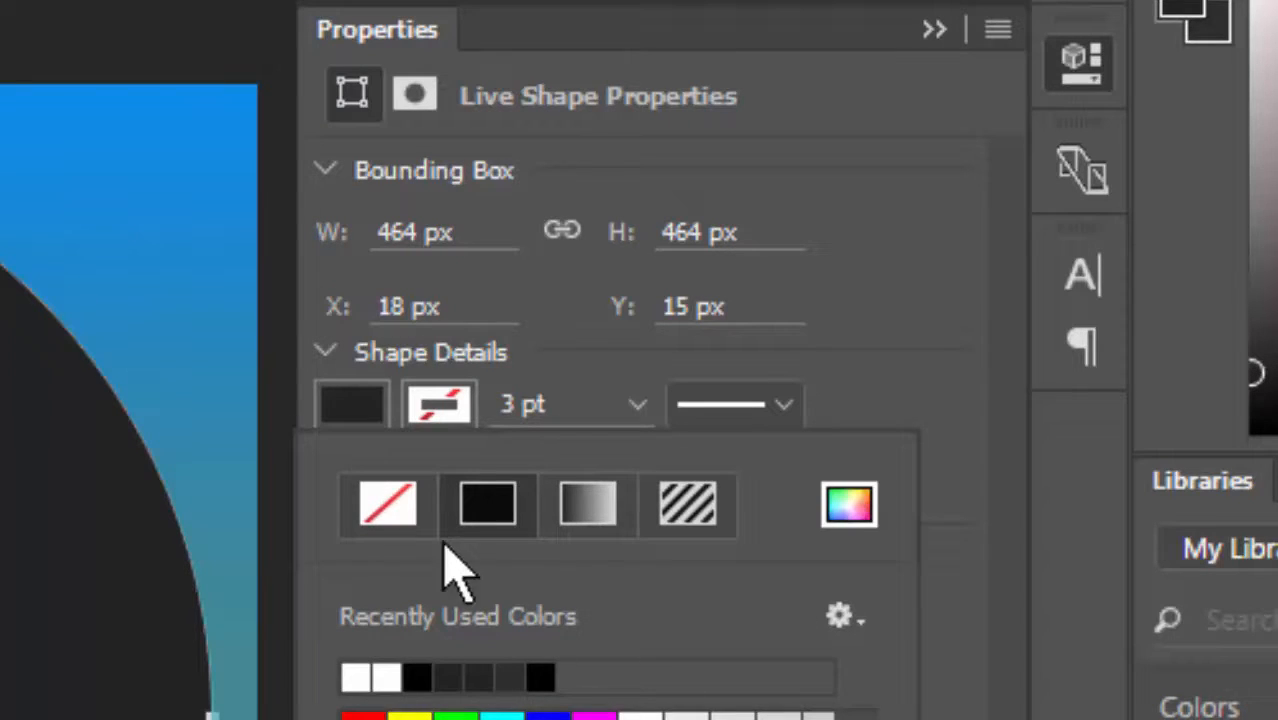
pyautogui.click(387, 505)
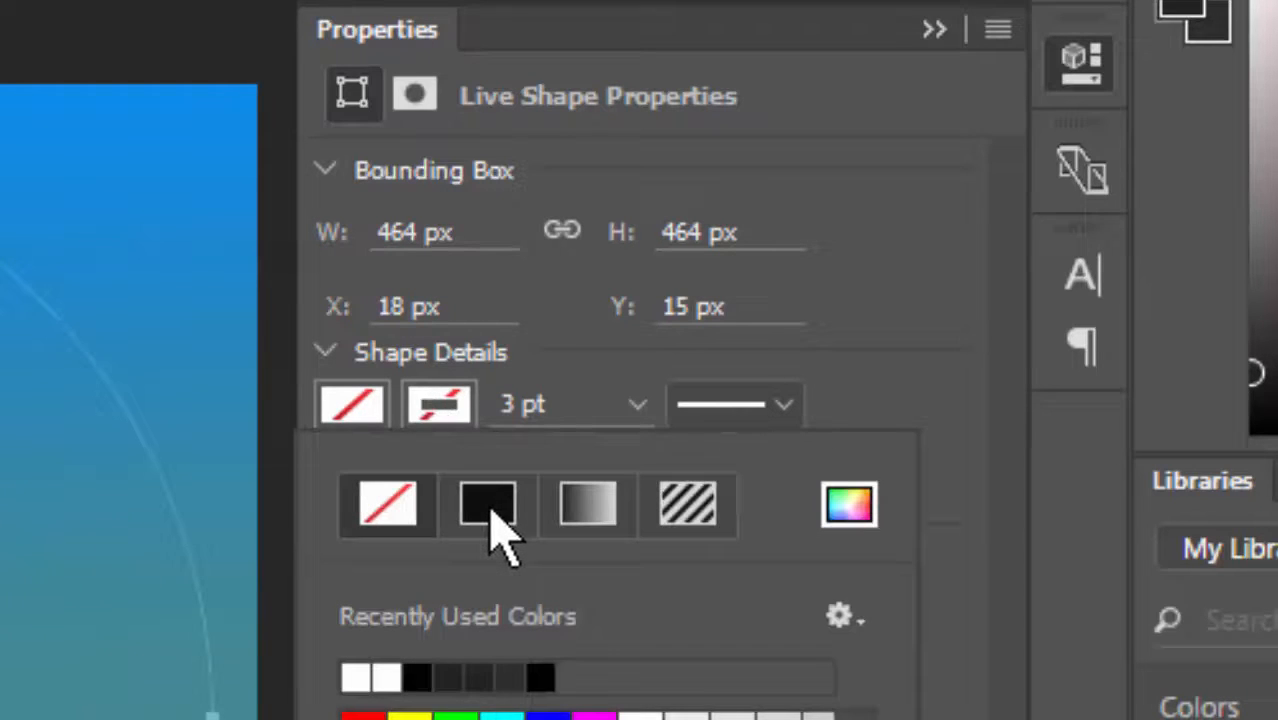
pyautogui.click(484, 507)
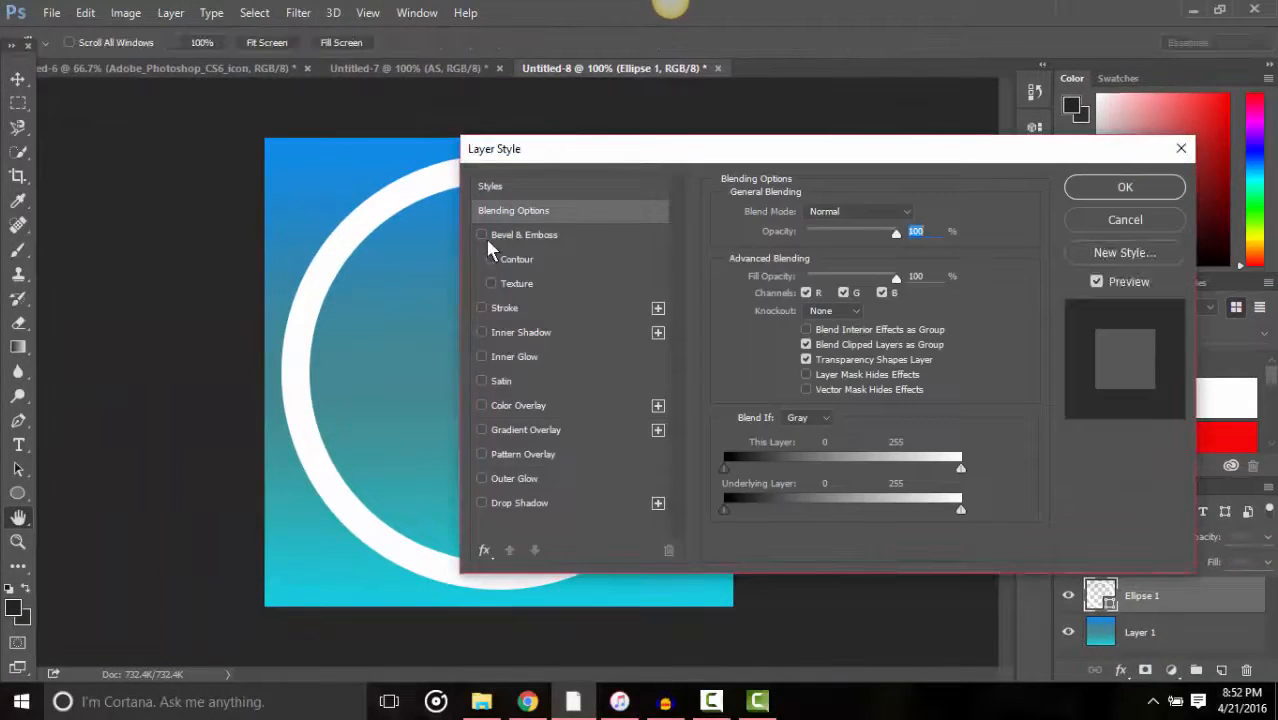
# Add a bevel and a black drop shadow (opacity 100, spread and size 50) to the ring
pyautogui.click(482, 234)
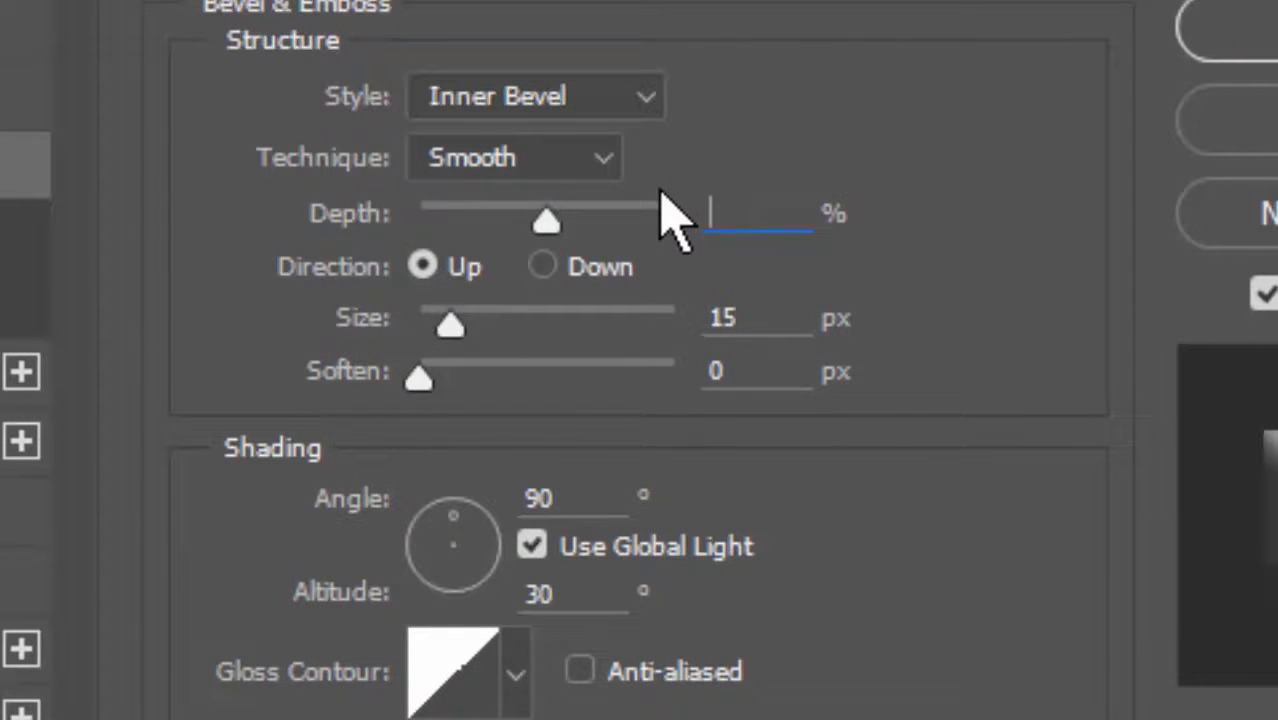
pyautogui.write('100')
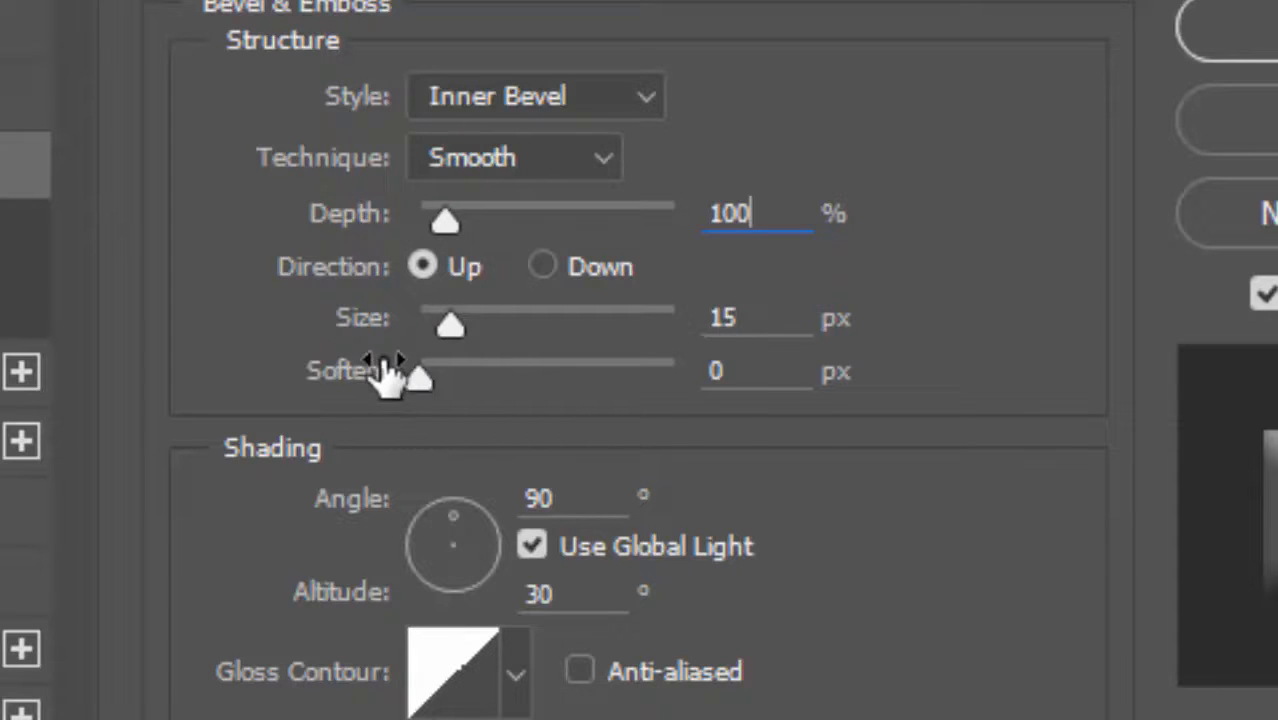
pyautogui.moveTo(420, 373); pyautogui.dragTo(472, 378)
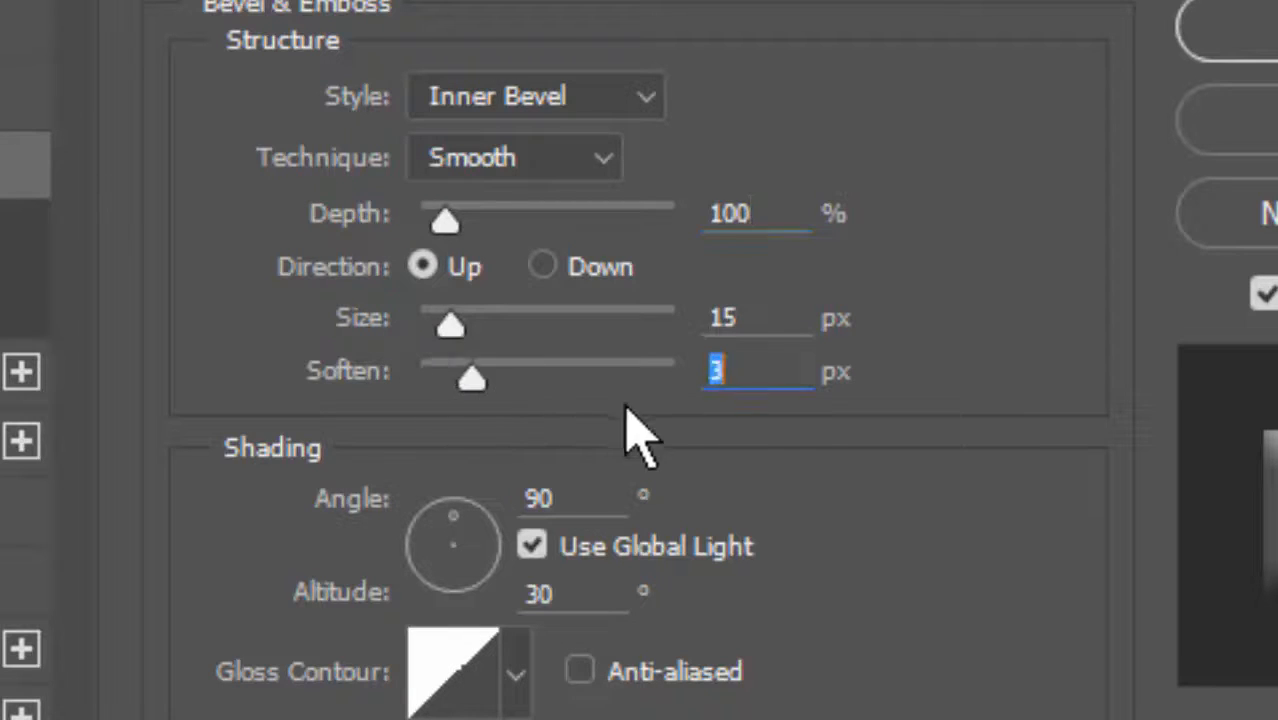
pyautogui.moveTo(470, 378); pyautogui.dragTo(418, 378)
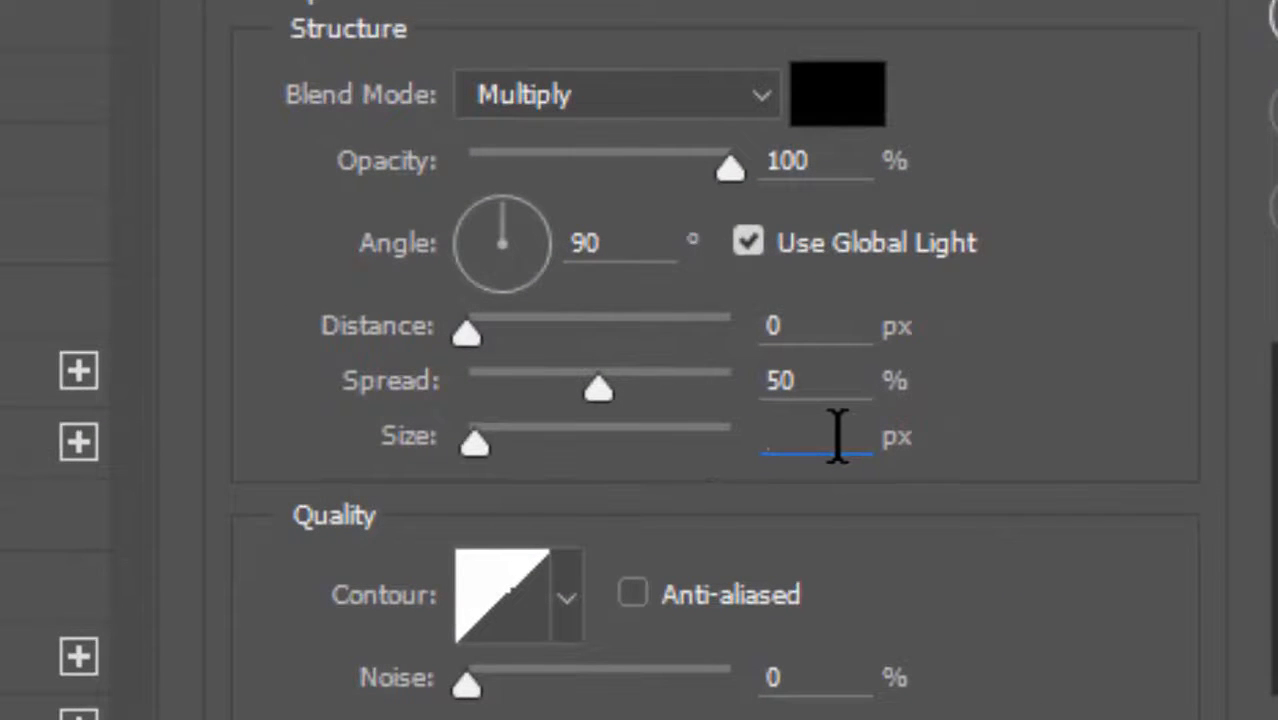
pyautogui.write('50')
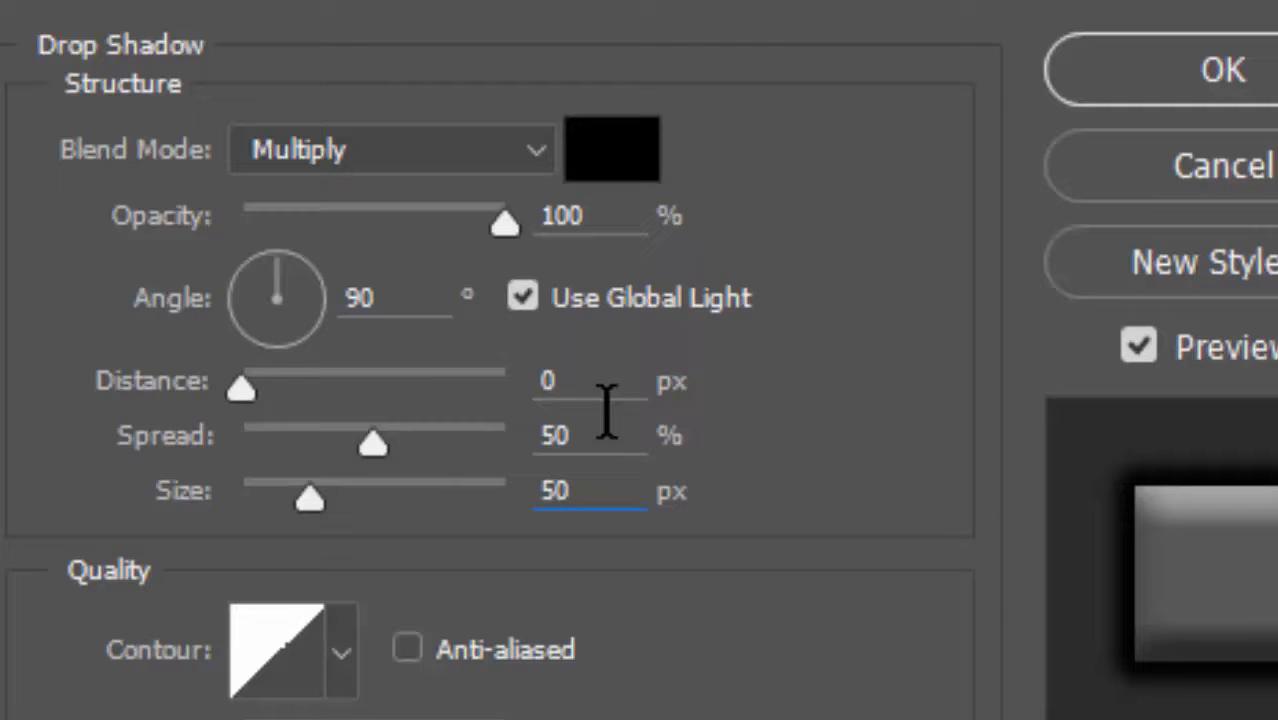
pyautogui.moveTo(365, 55)
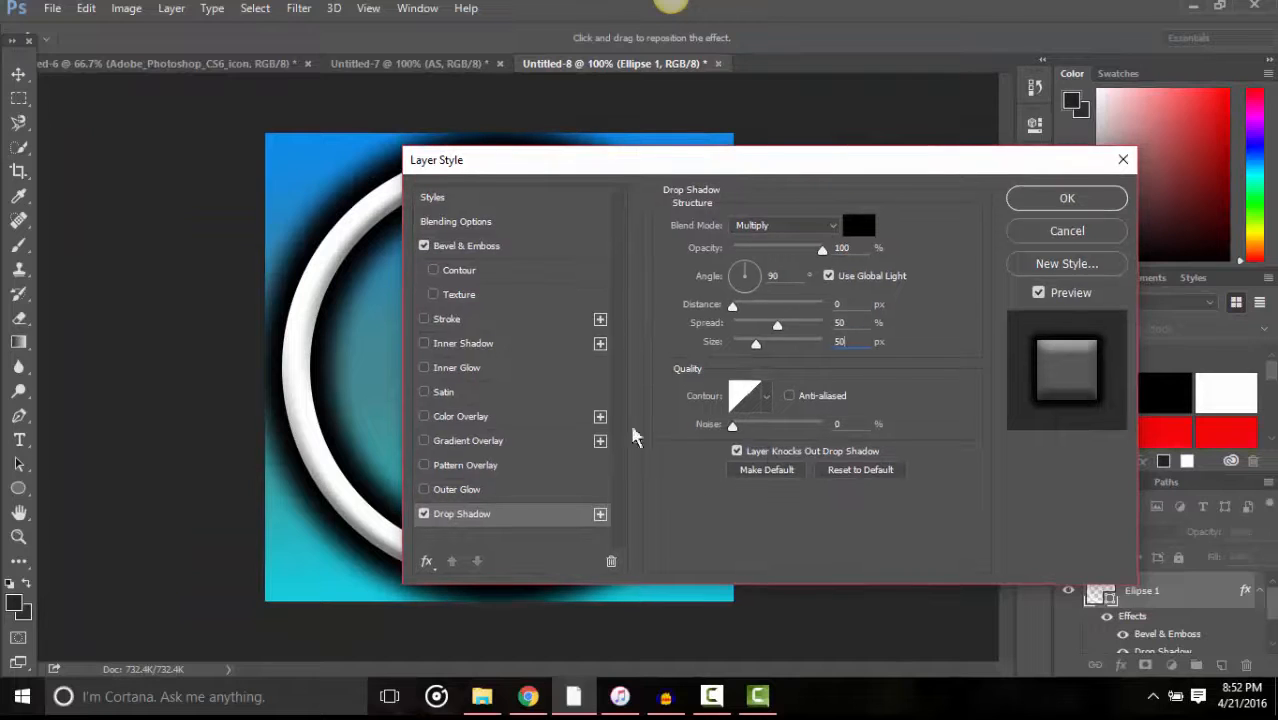
pyautogui.moveTo(740, 253)
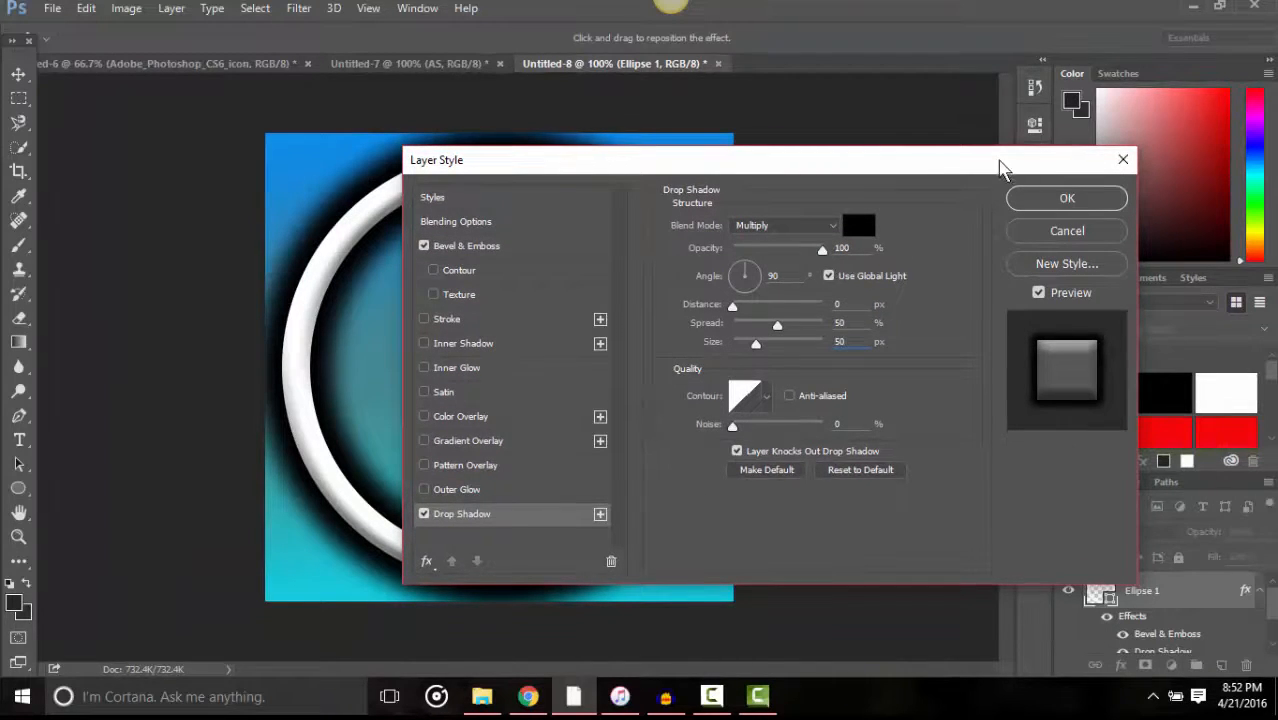
pyautogui.click(1066, 197)
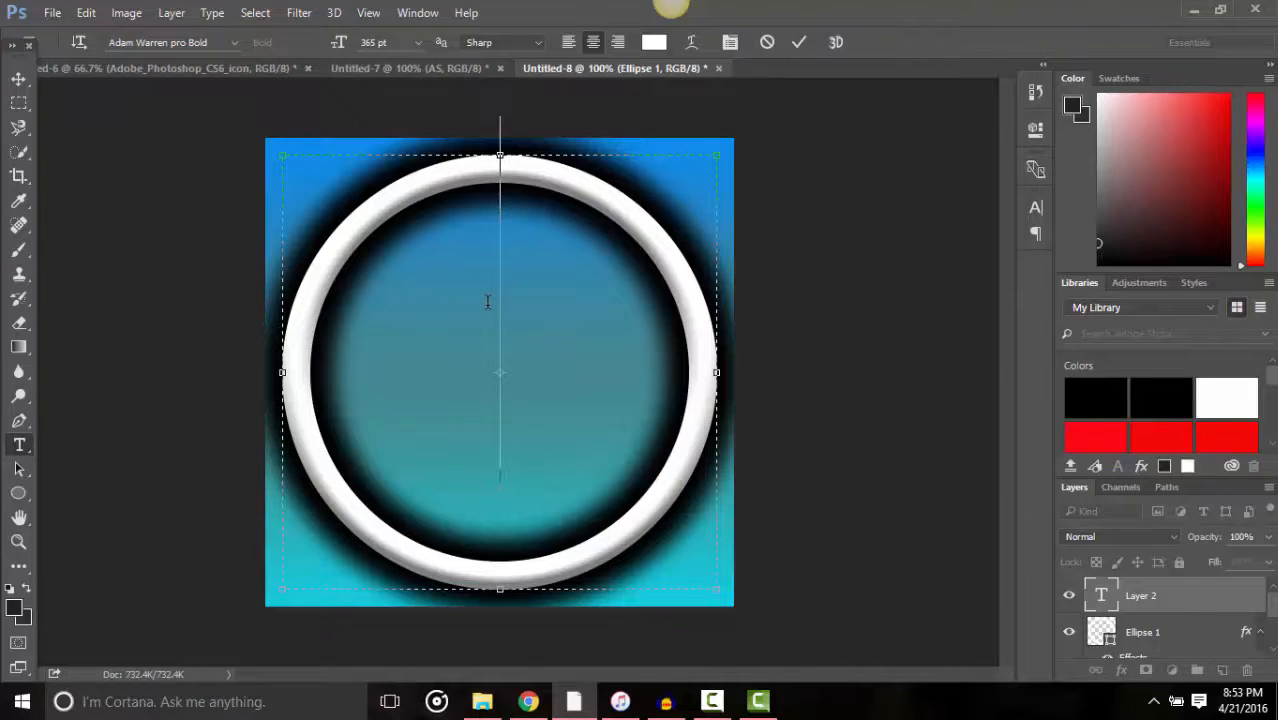
# Type the initials AS in bold 365 pt white text on the canvas
pyautogui.write('ASS')
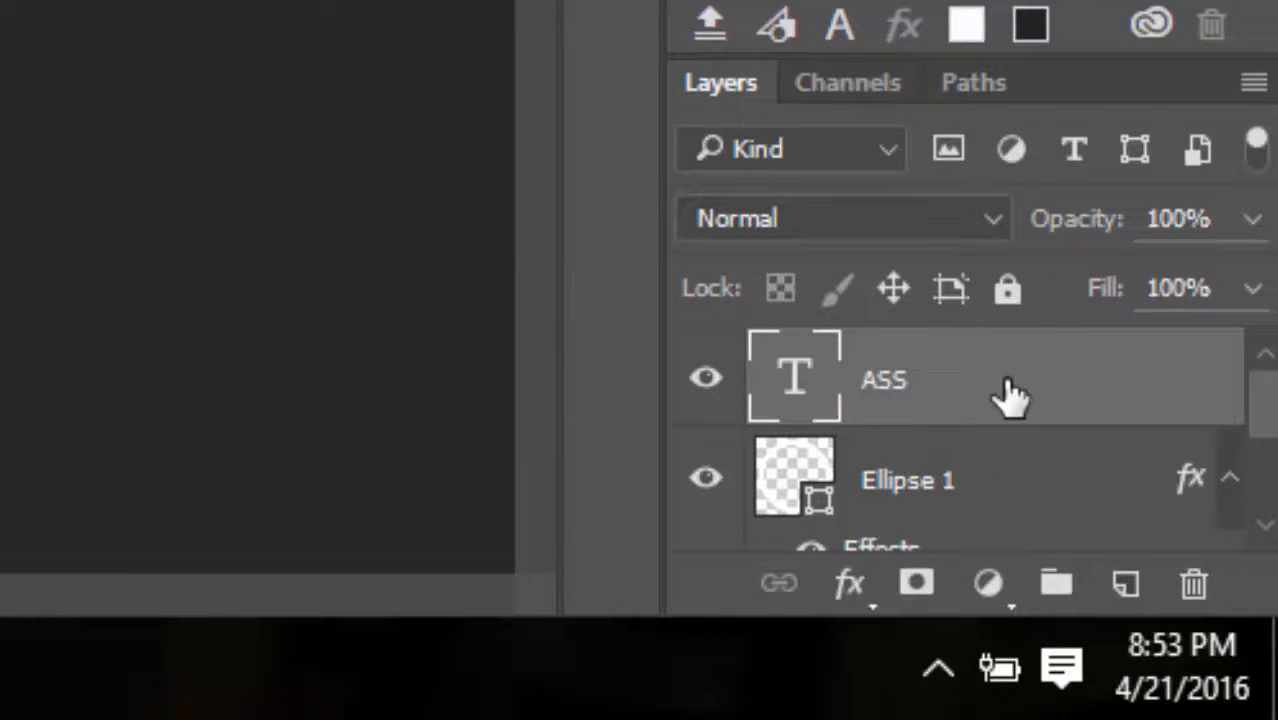
pyautogui.moveTo(482, 105)
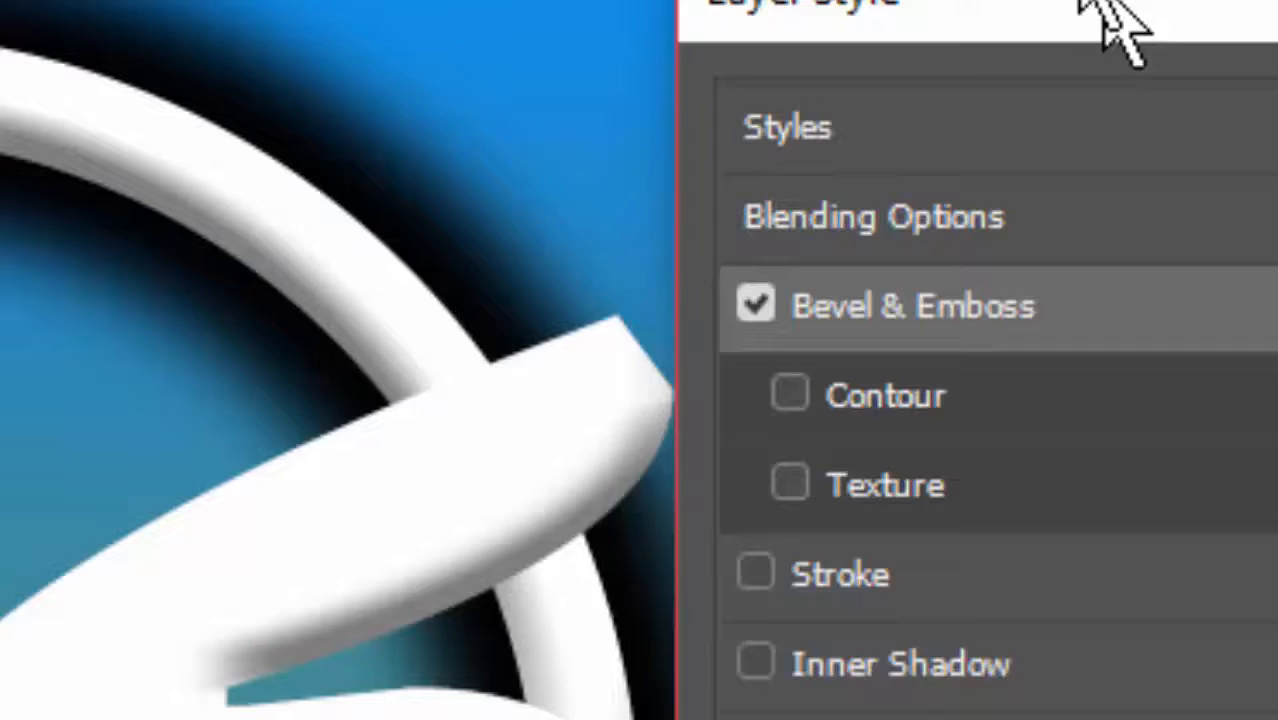
# Enable Bevel & Emboss on the initials and set the drop shadow size to 25
pyautogui.click(912, 305)
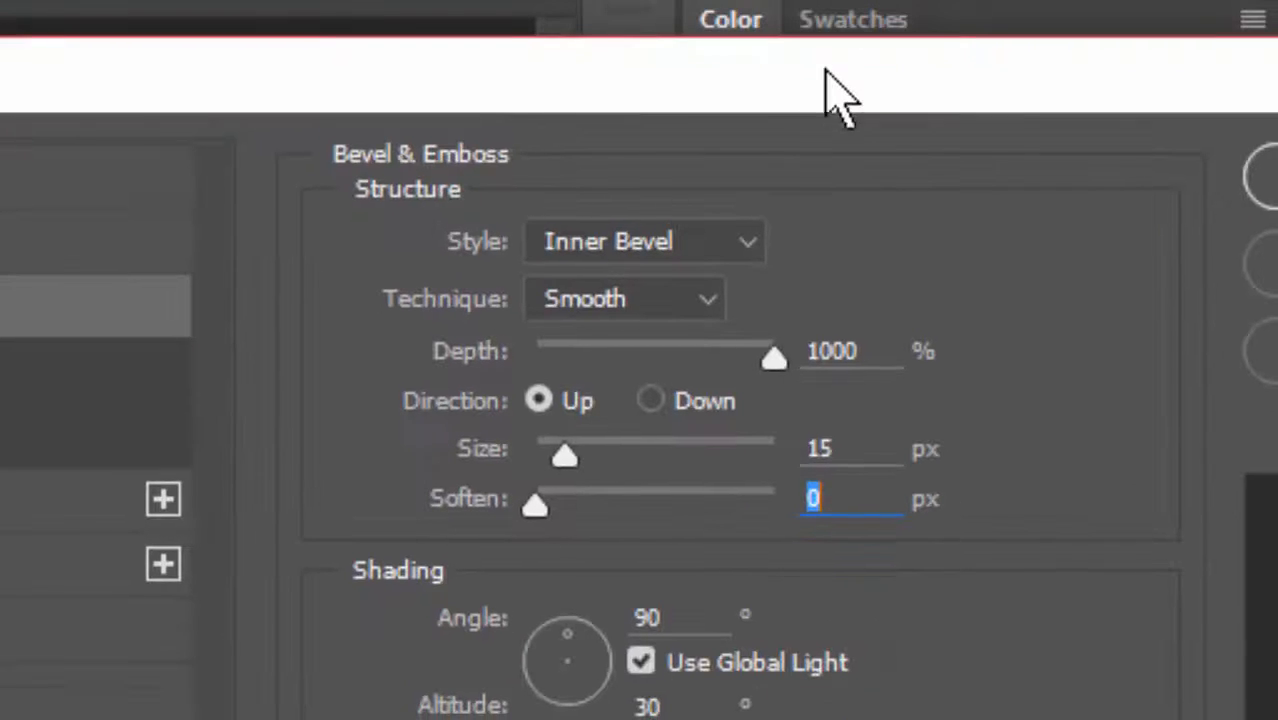
pyautogui.moveTo(89, 200)
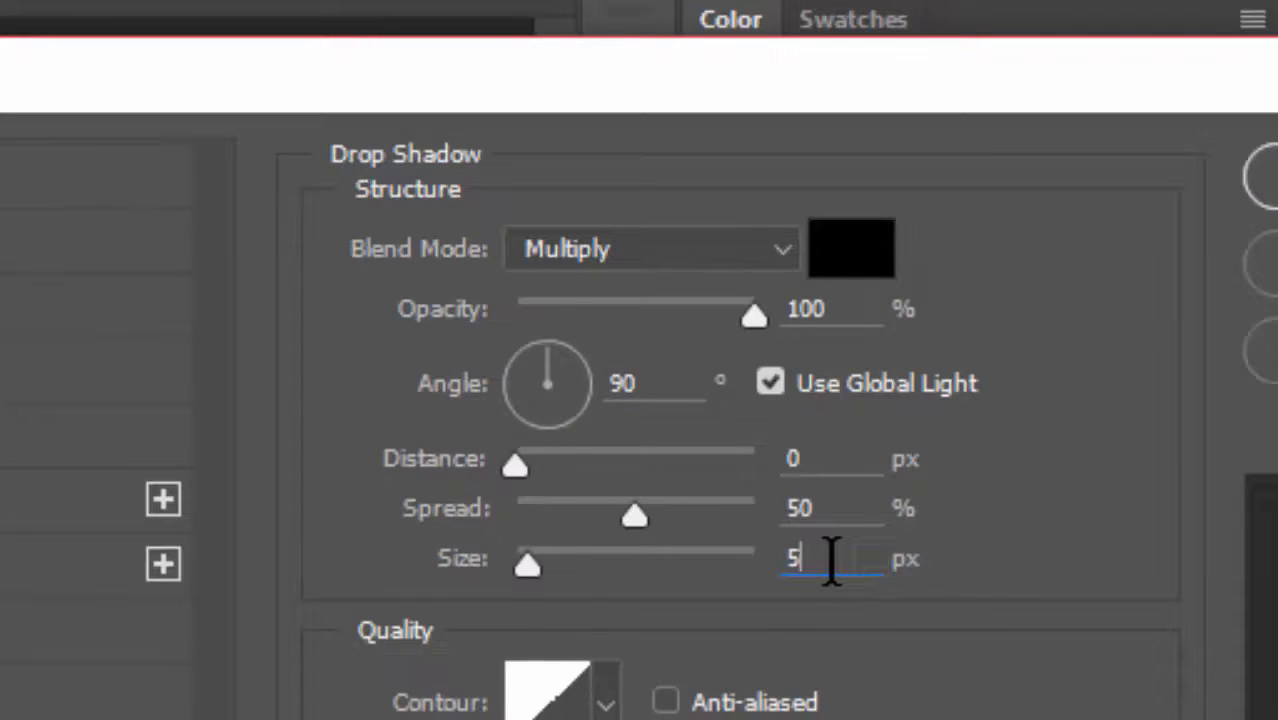
pyautogui.write('25')
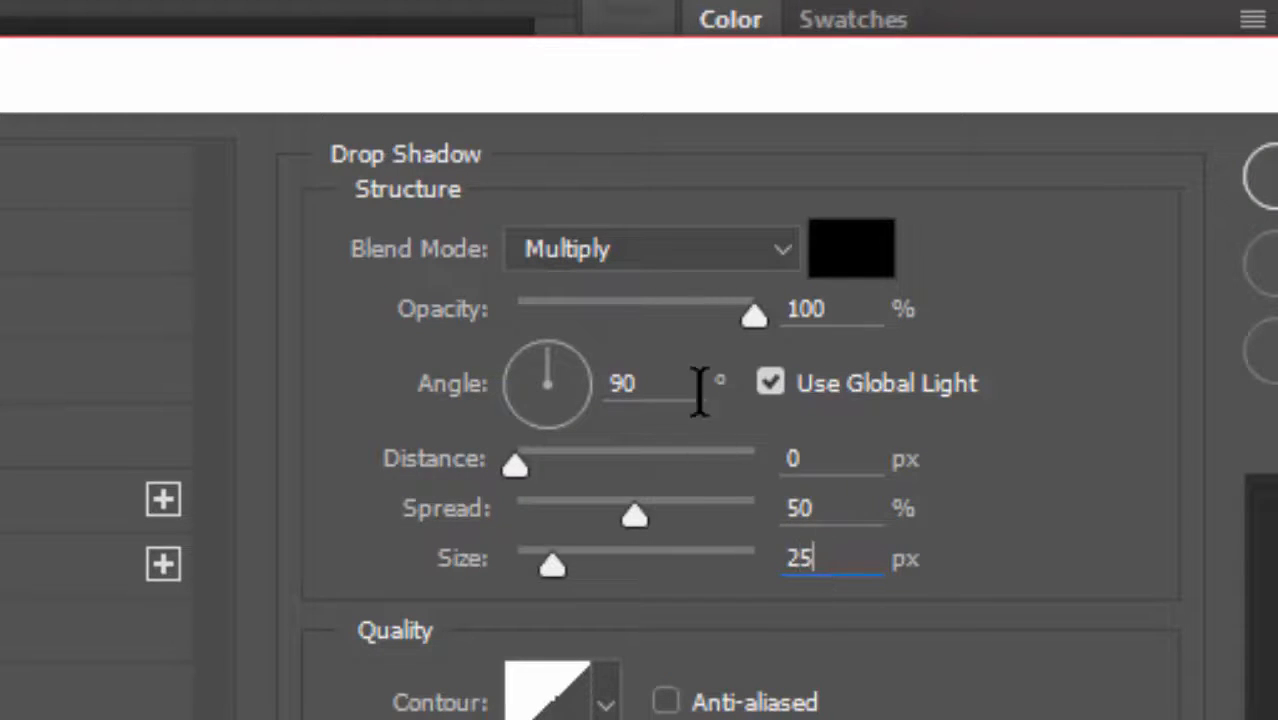
pyautogui.moveTo(745, 535)
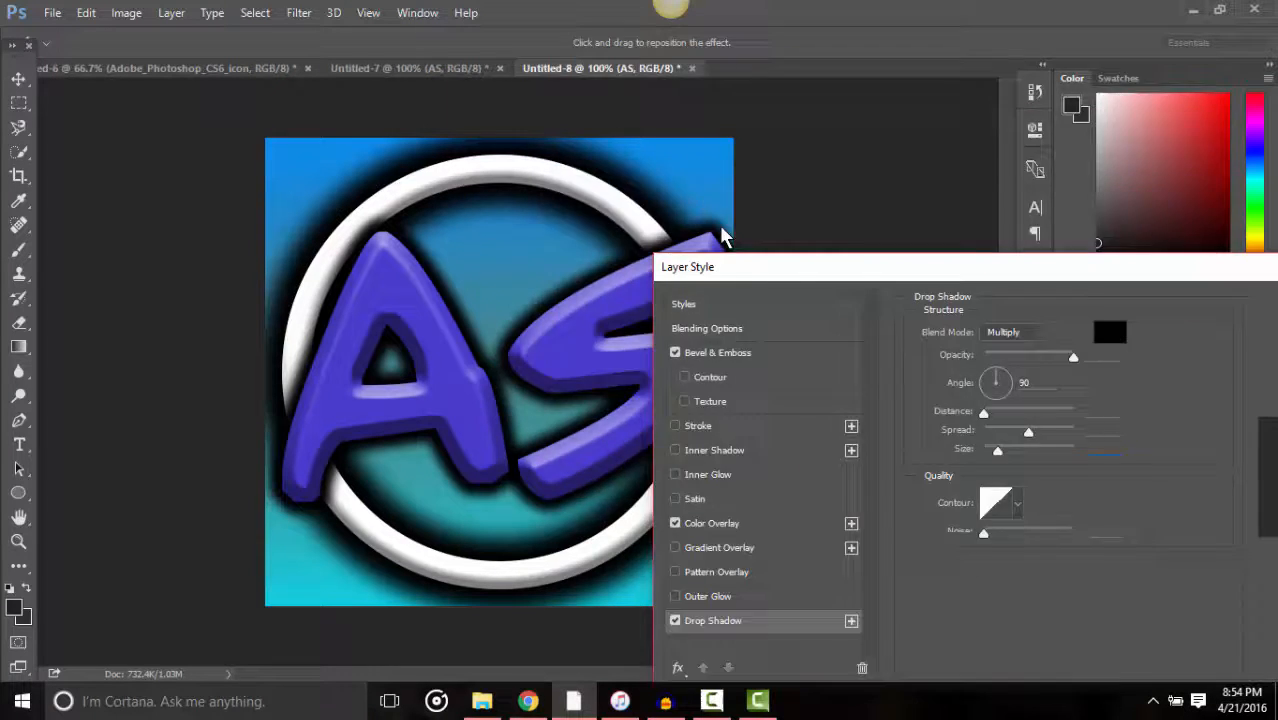
# Pick a purple Color Overlay for the AS letters and apply the layer style
pyautogui.click(712, 523)
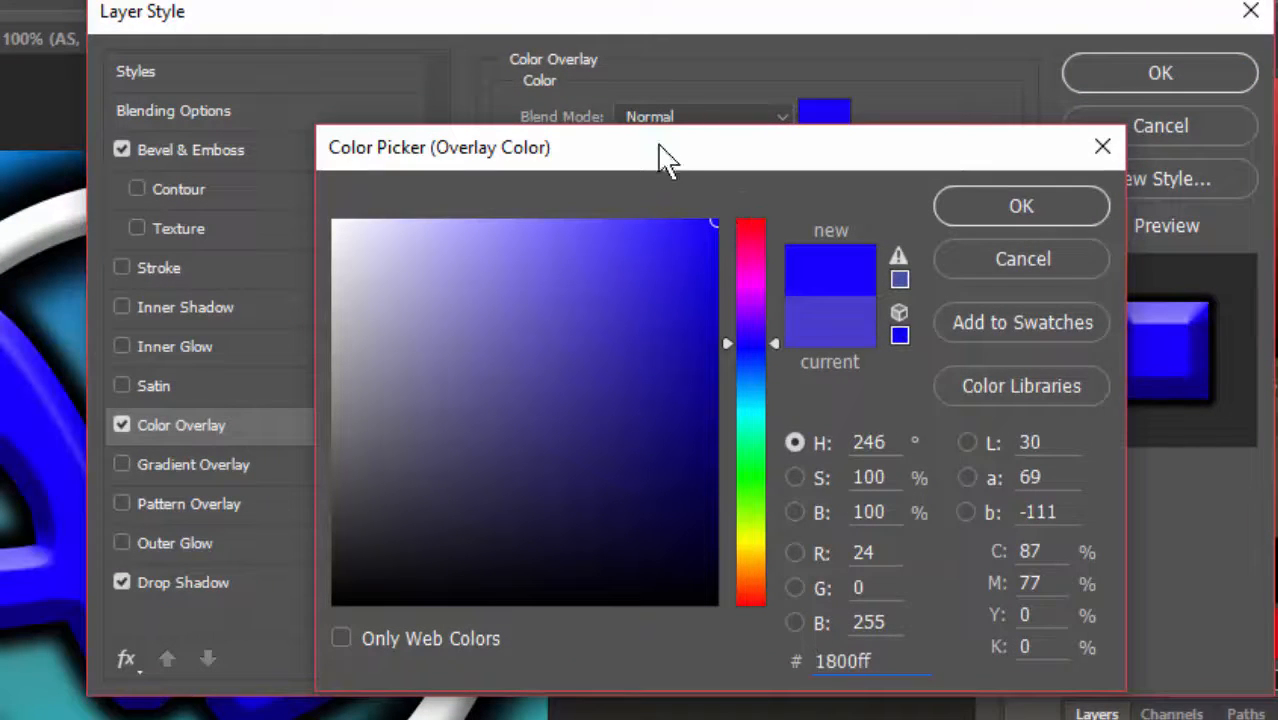
pyautogui.moveTo(752, 343); pyautogui.dragTo(752, 322)
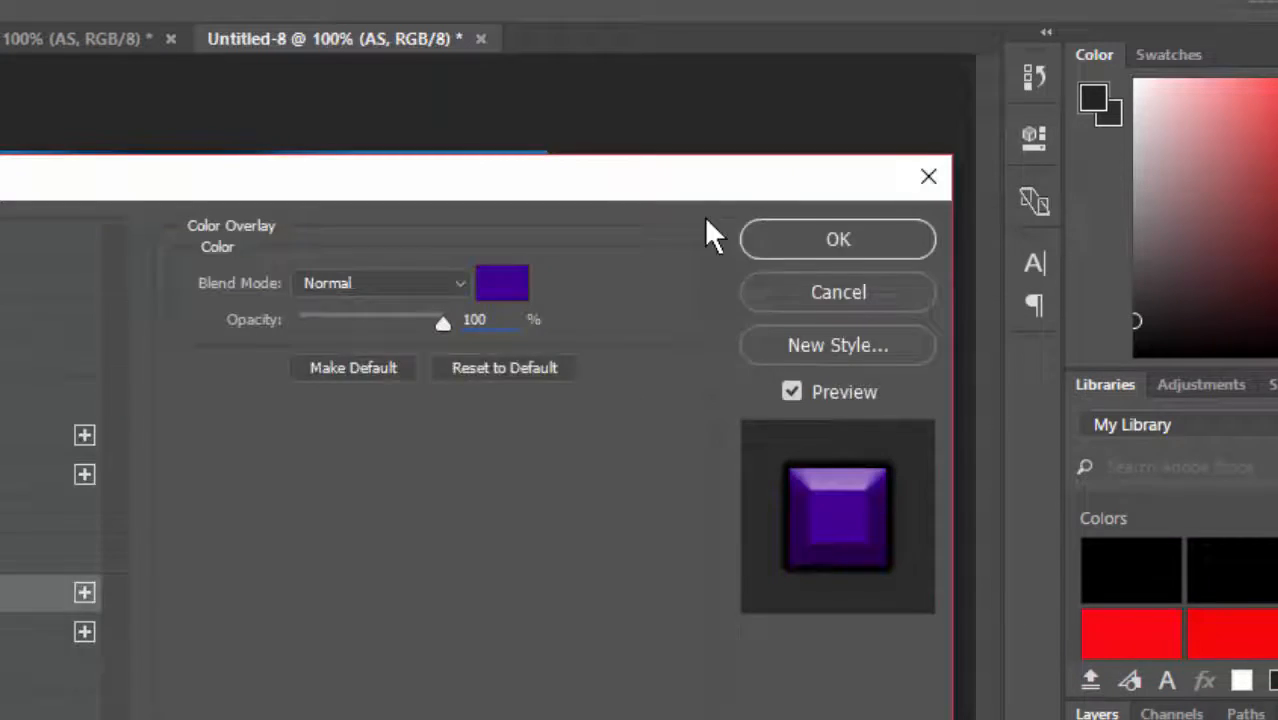
pyautogui.click(837, 238)
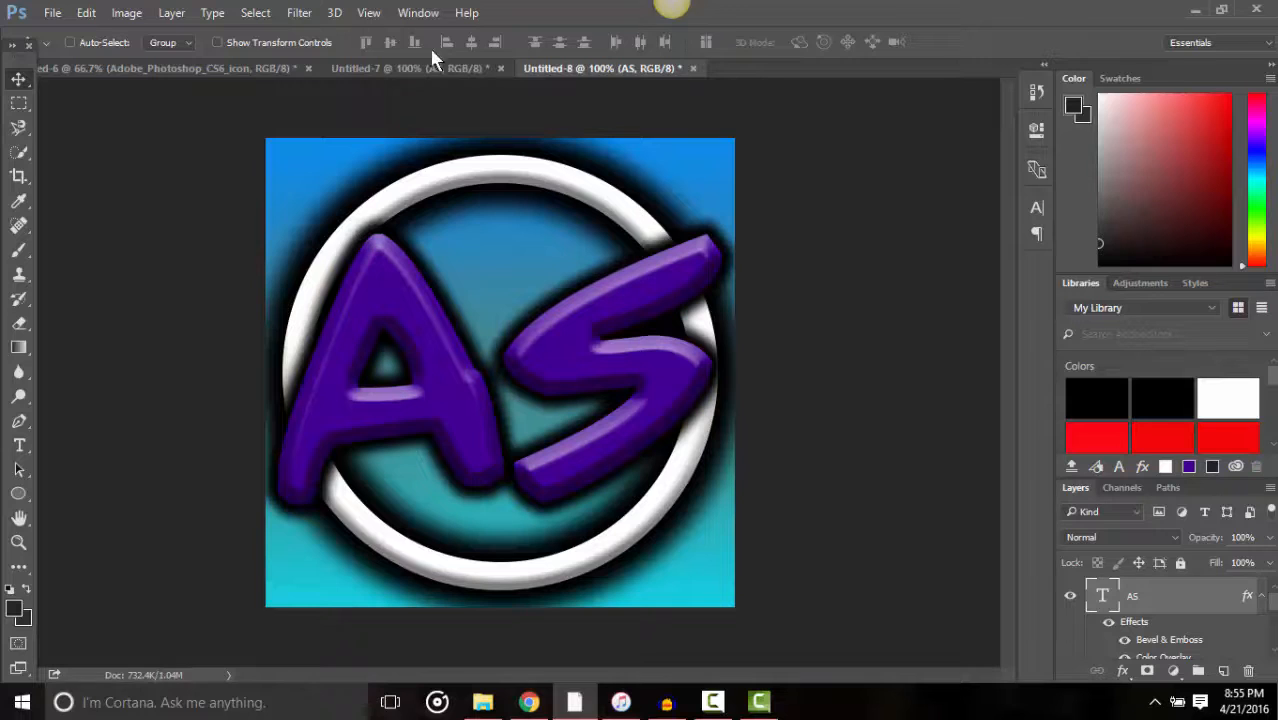
pyautogui.moveTo(325, 320)
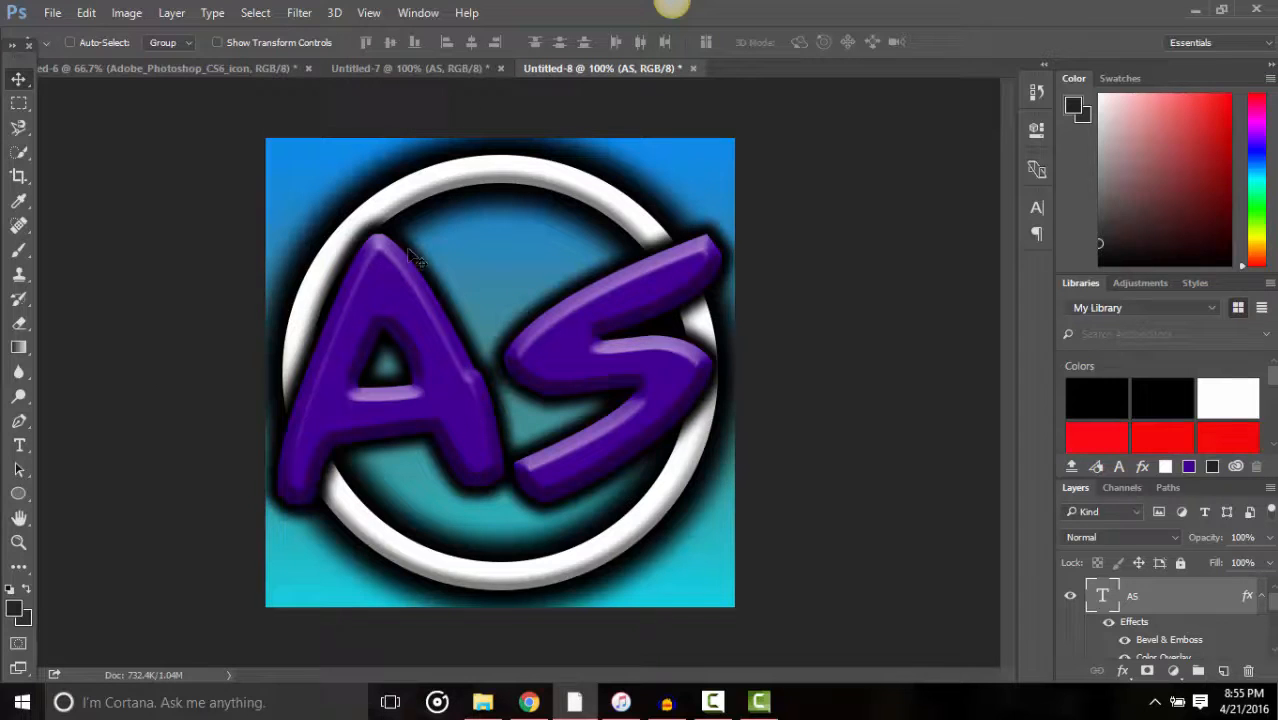
pyautogui.moveTo(453, 411)
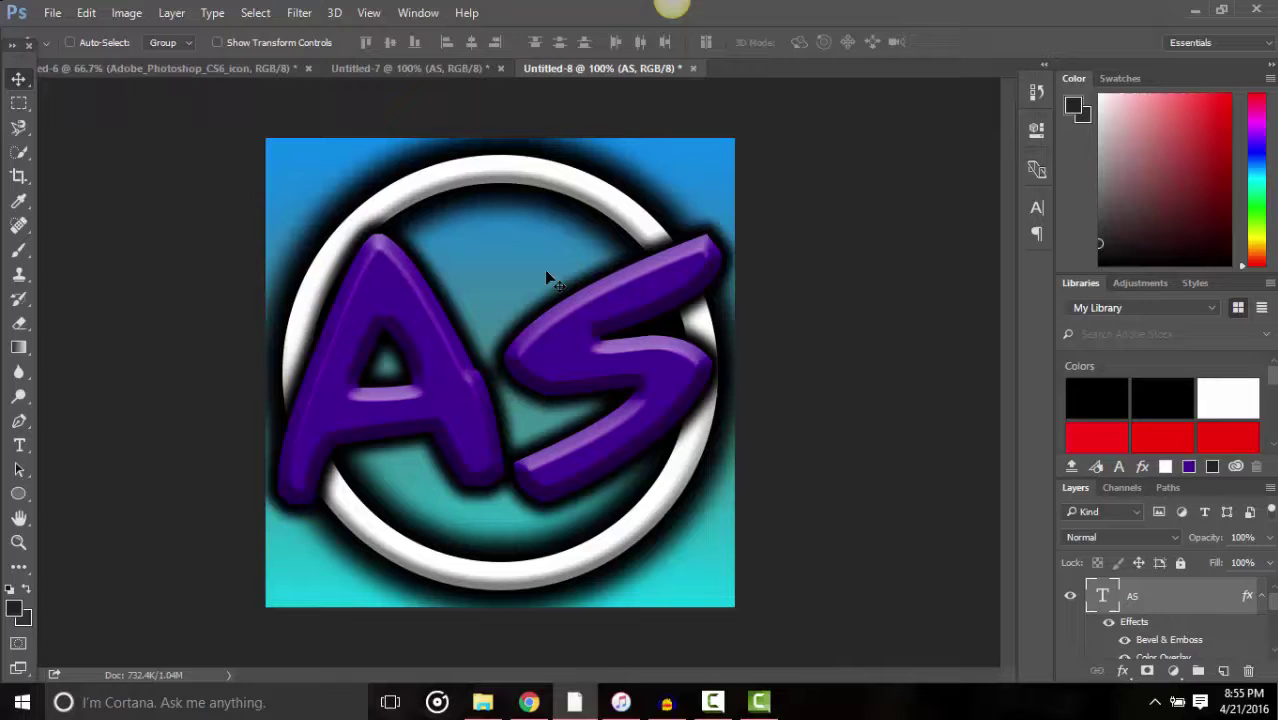
pyautogui.moveTo(55, 225)
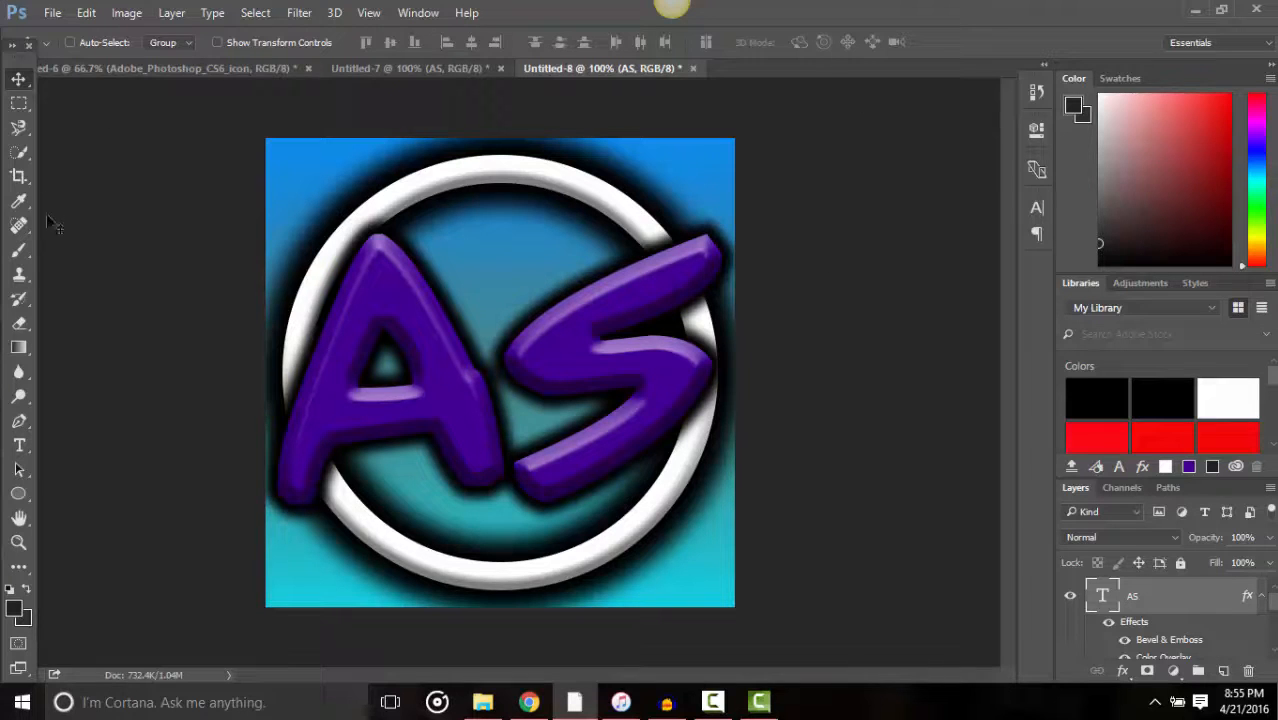